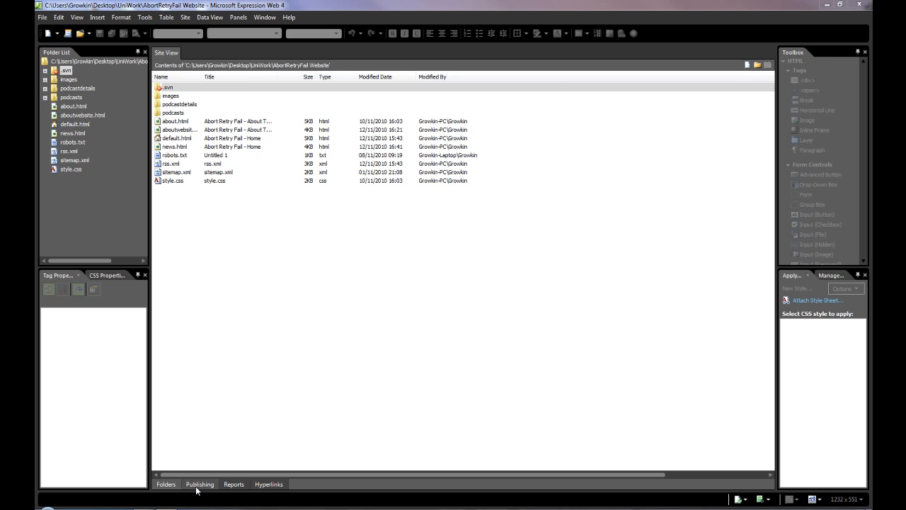
Switch Site View to Publishing, showing the 'website' destination ready to connect.
left_click(200, 484)
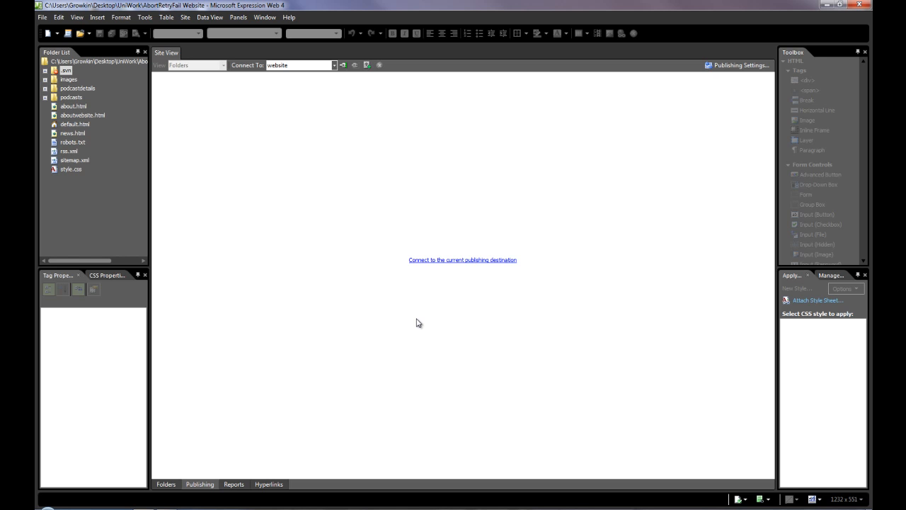
mouse_move(369, 88)
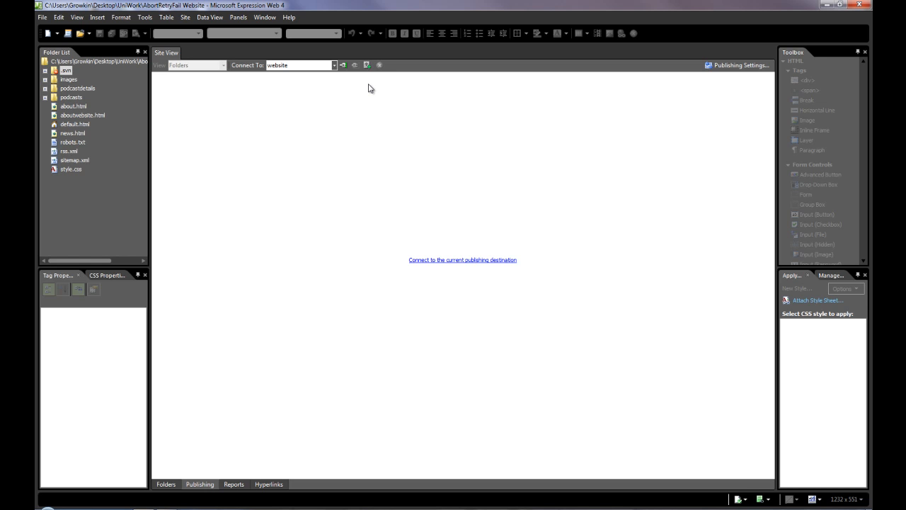
mouse_move(368, 66)
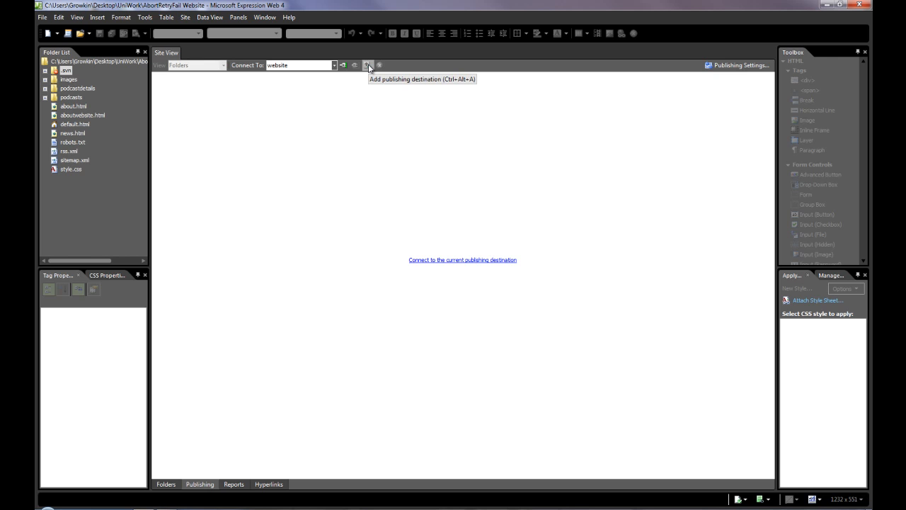
Start adding a new publishing destination and review its blank FTP connection fields.
left_click(368, 65)
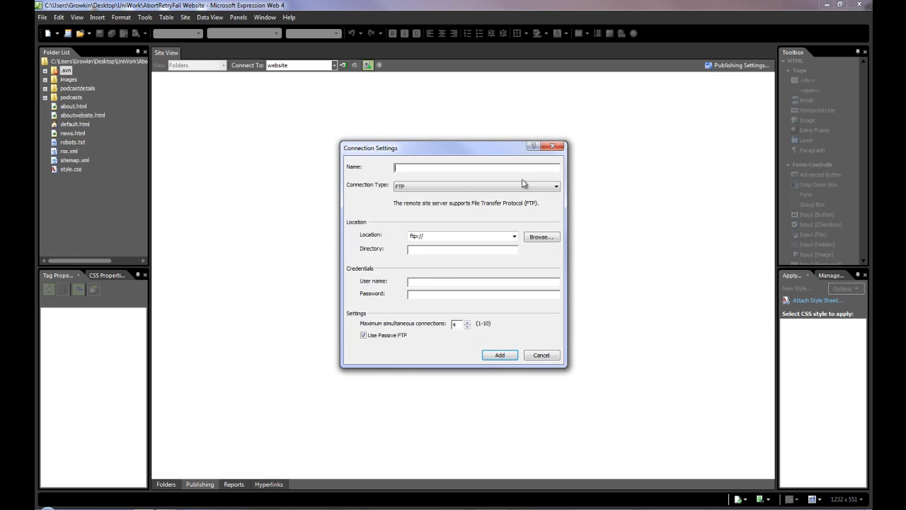
mouse_move(541, 264)
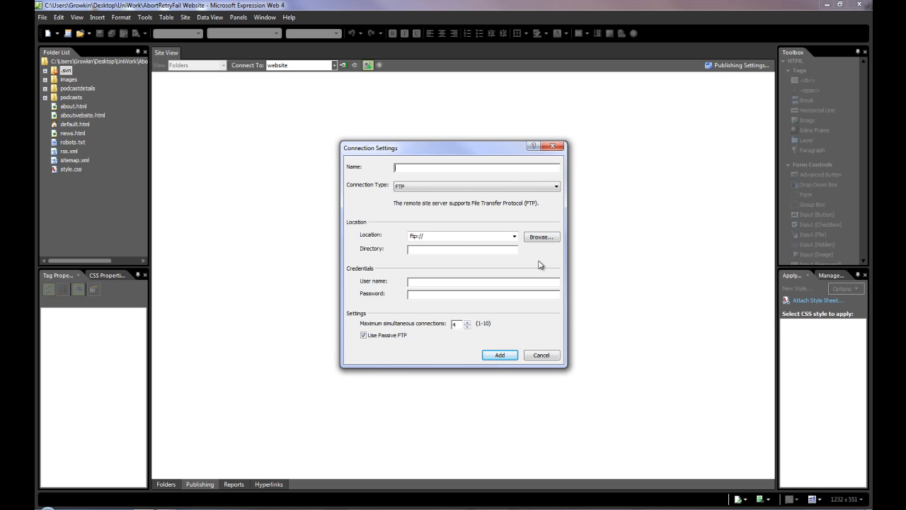
mouse_move(289, 86)
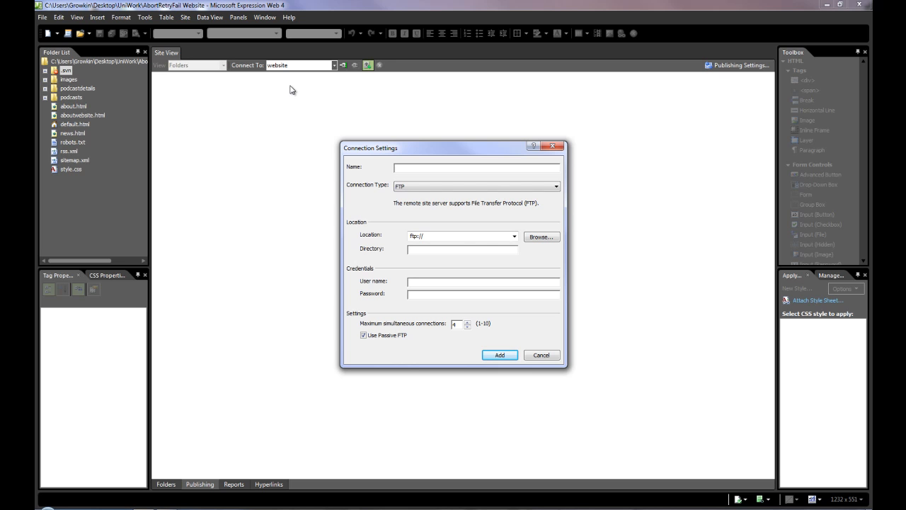
mouse_move(351, 266)
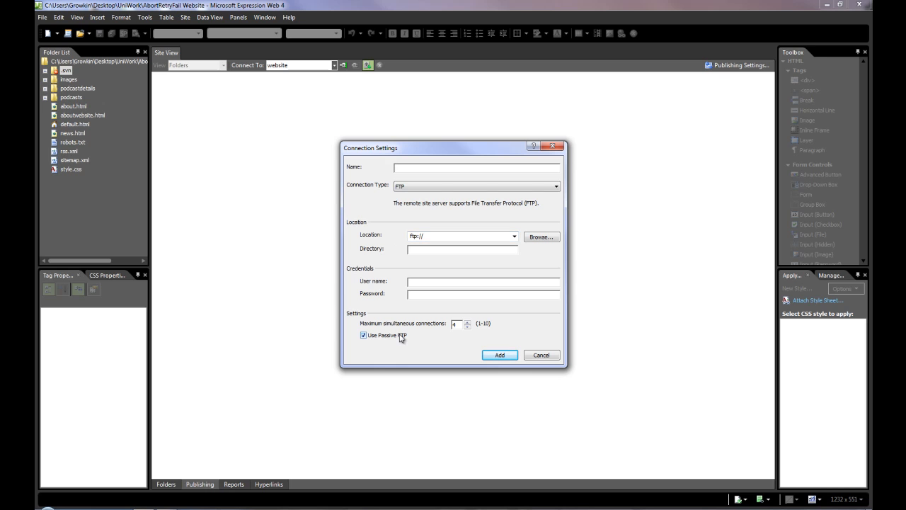
left_click(476, 168)
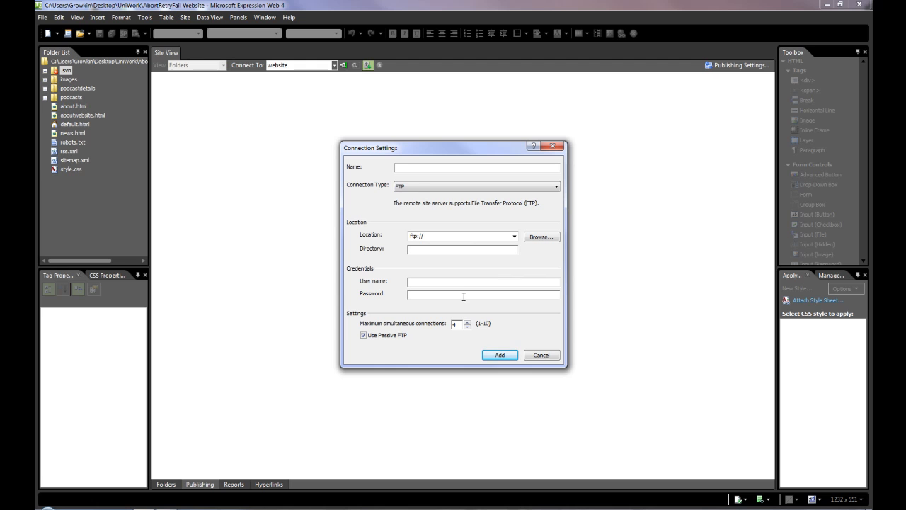
mouse_move(447, 351)
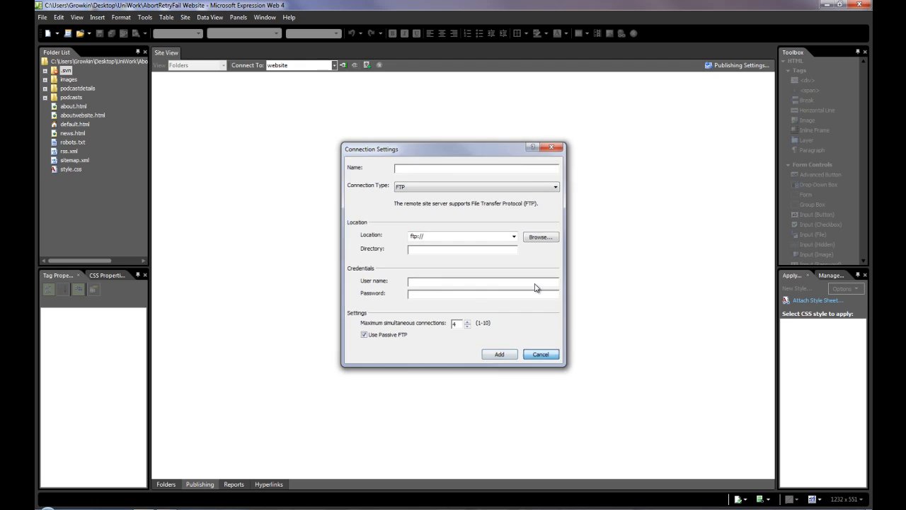
Discard the new destination and connect to the existing 'website' FTP destination instead.
left_click(541, 354)
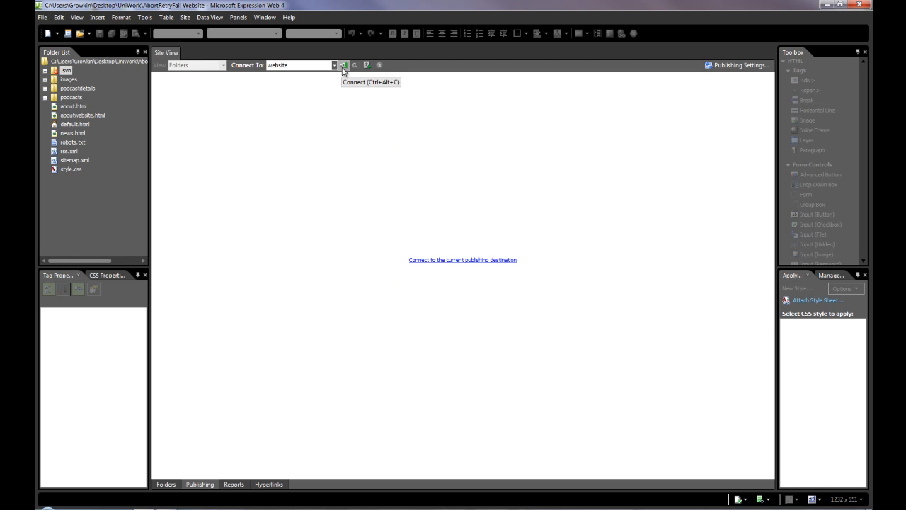
left_click(342, 65)
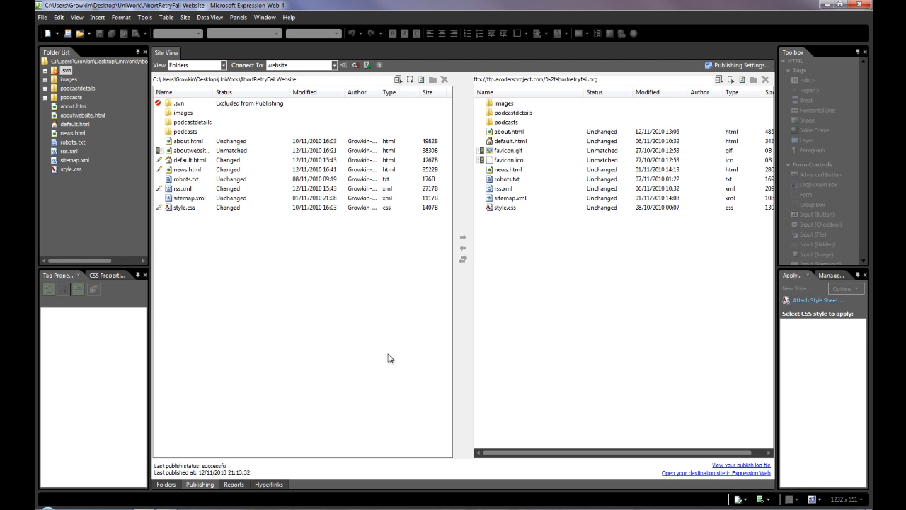
mouse_move(314, 325)
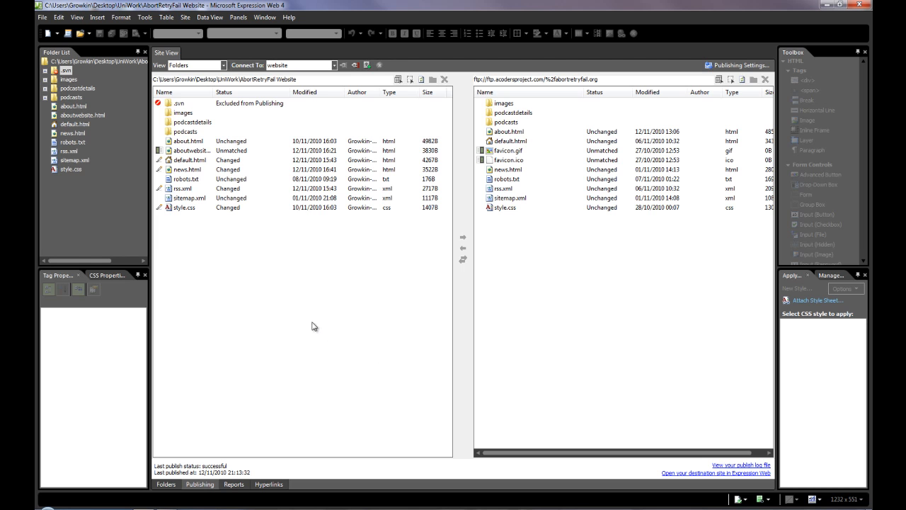
mouse_move(239, 121)
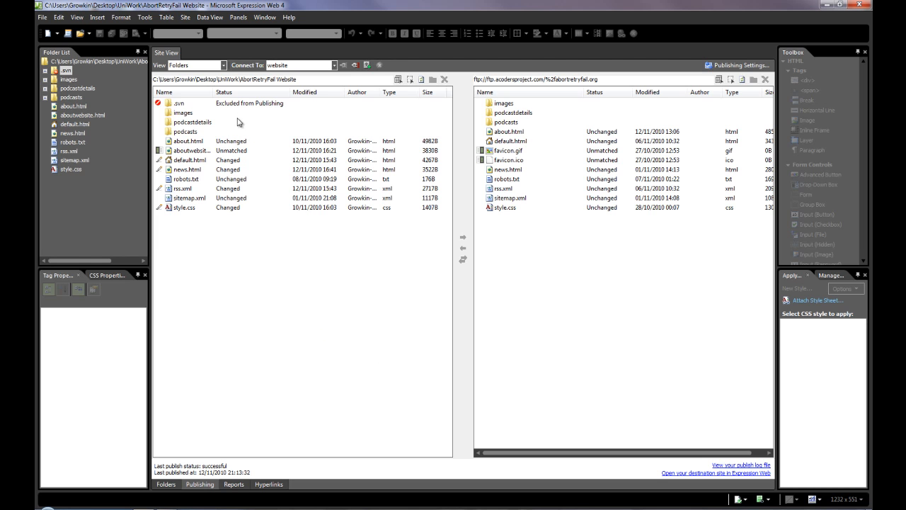
mouse_move(204, 122)
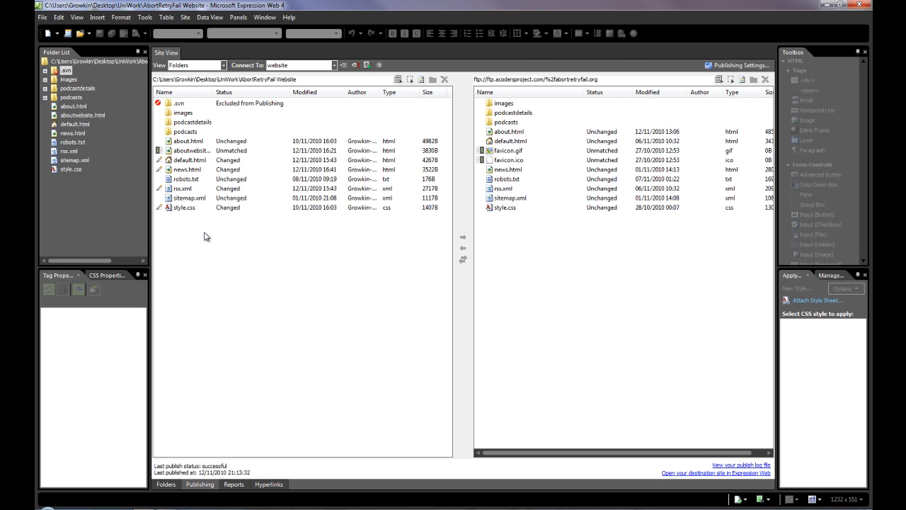
Publish the unmatched local page aboutwebsite.html to the remote server.
left_click(191, 150)
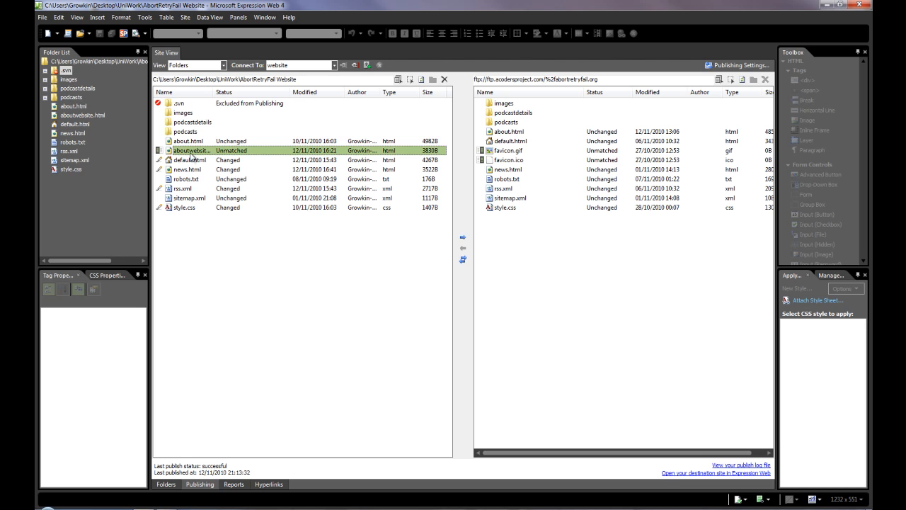
mouse_move(212, 283)
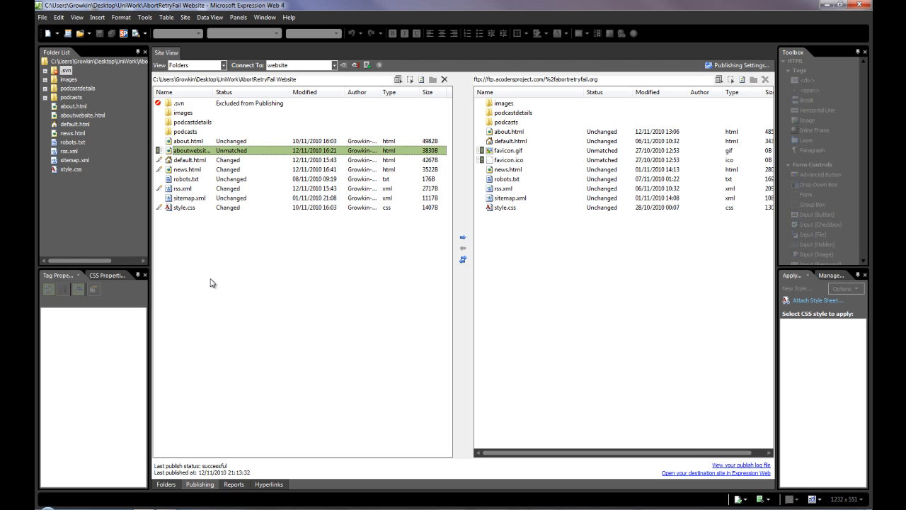
mouse_move(446, 276)
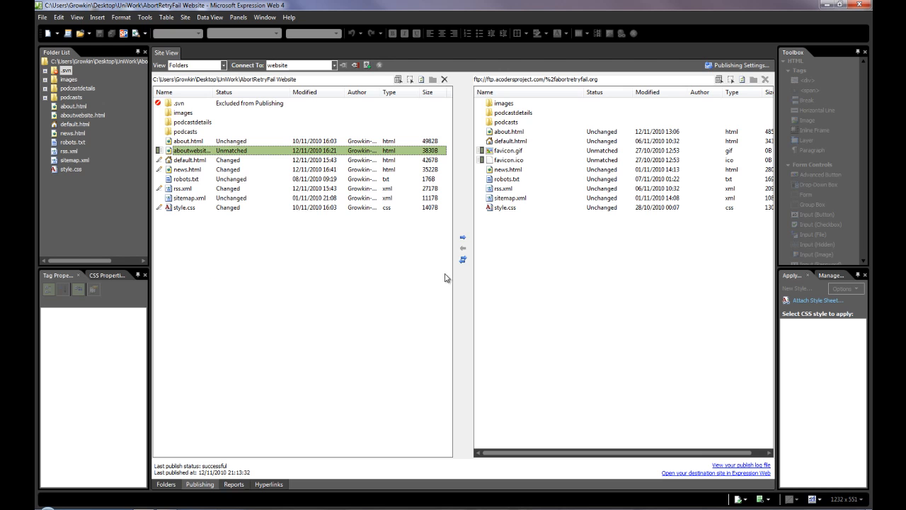
mouse_move(463, 238)
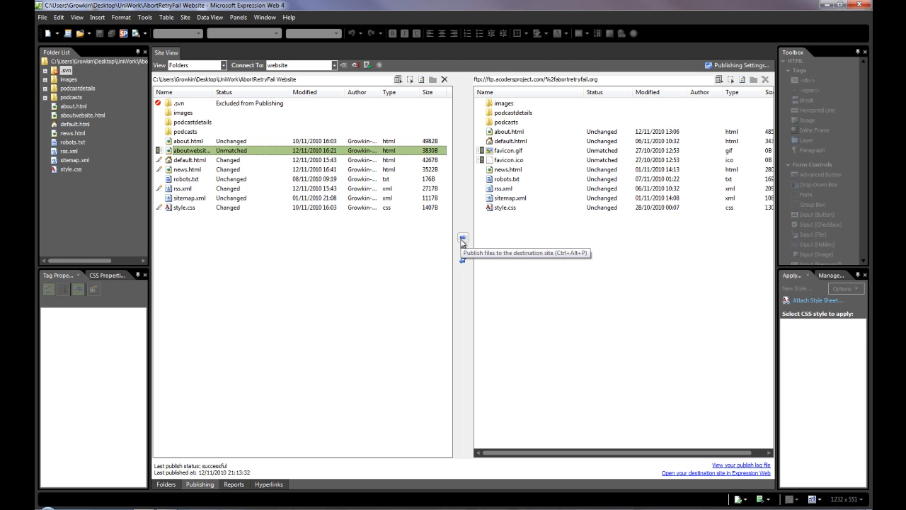
left_click(462, 238)
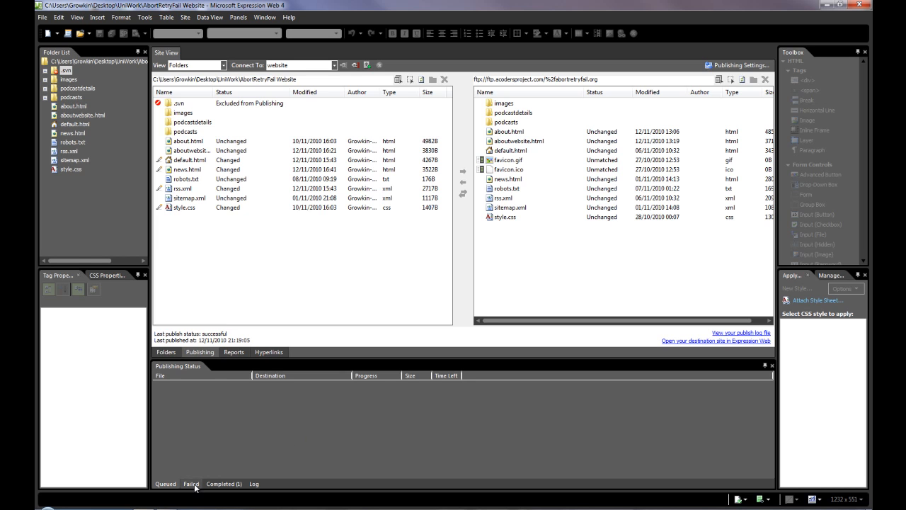
Review the Failed uploads, then show the log confirming aboutwebsite.html completed: 1 copied, 0 failed.
left_click(190, 484)
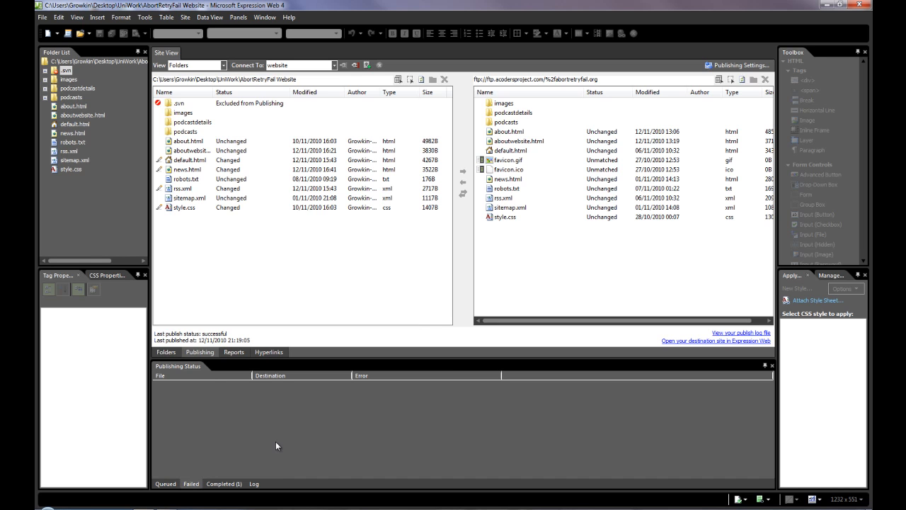
mouse_move(365, 396)
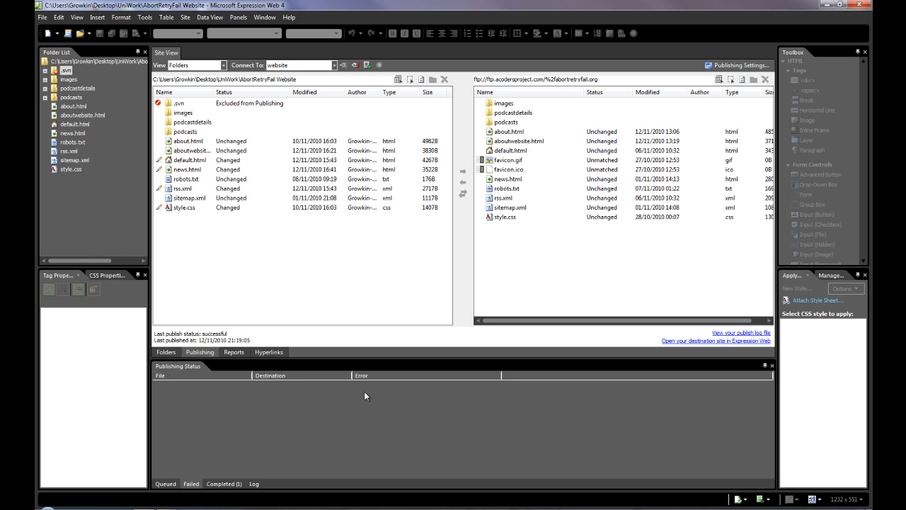
mouse_move(349, 413)
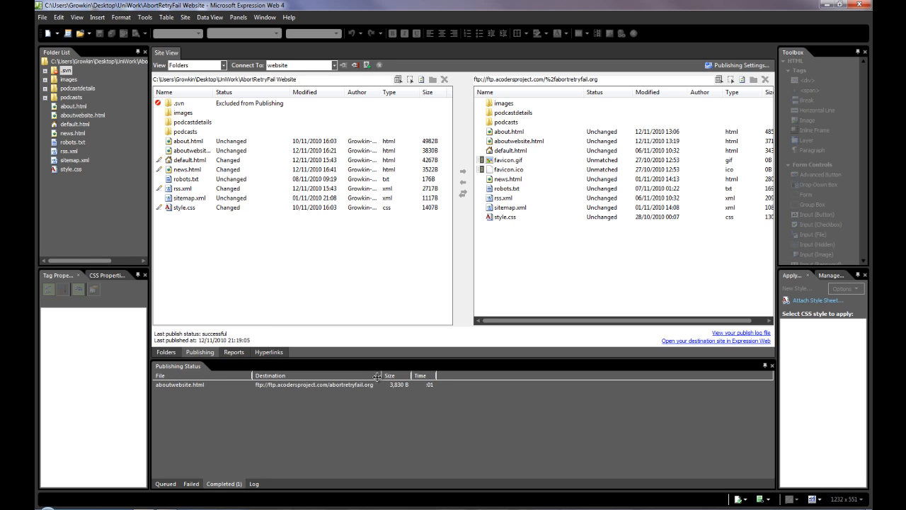
mouse_move(370, 437)
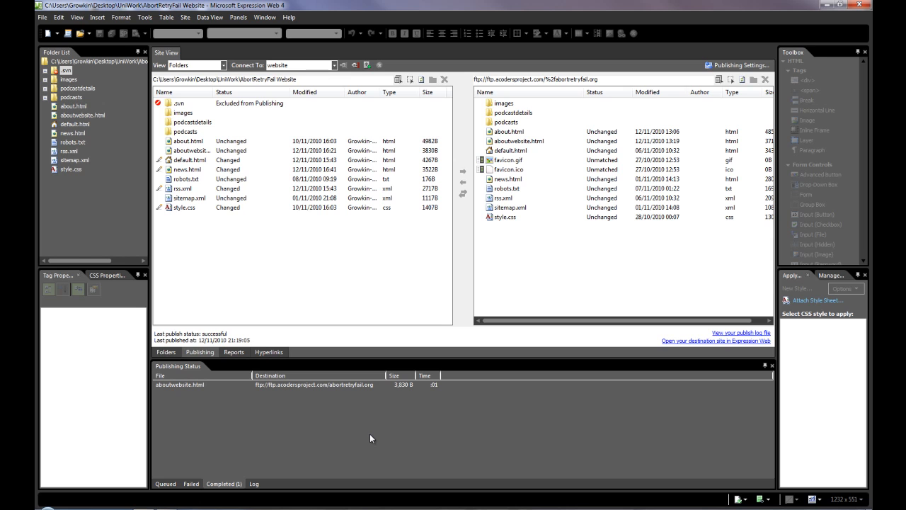
left_click(254, 484)
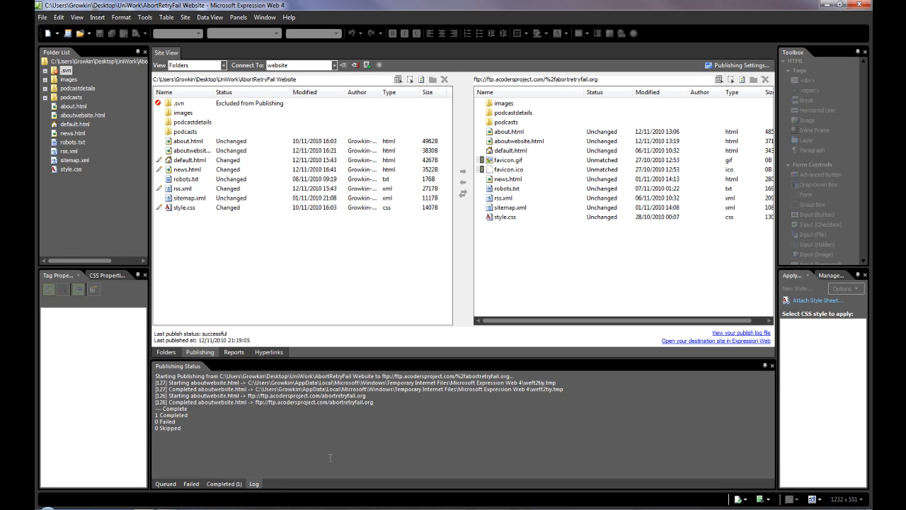
mouse_move(317, 438)
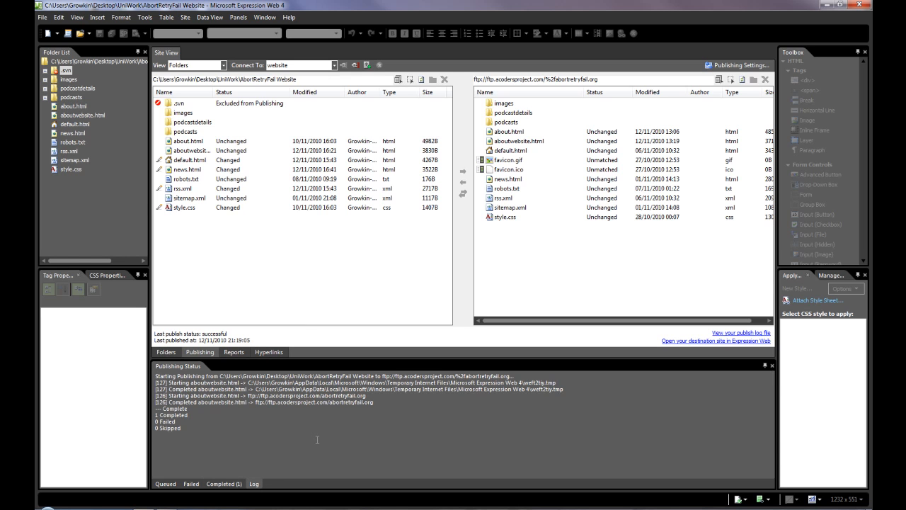